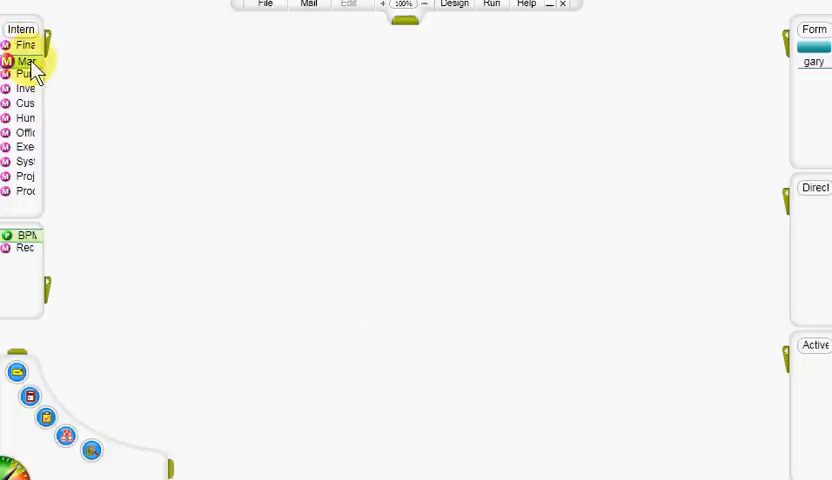
Step: Expand the Marketing and Sales menu to reach the Customers programs
{"action": "left_click", "coordinate": [40, 60]}
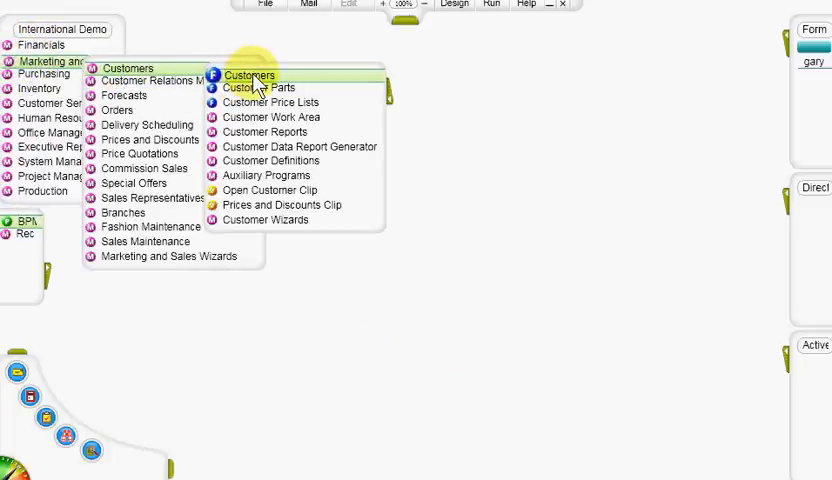
Step: Enter a new customer named 'Acme Systems' in the Customers form
{"action": "left_click", "coordinate": [248, 76]}
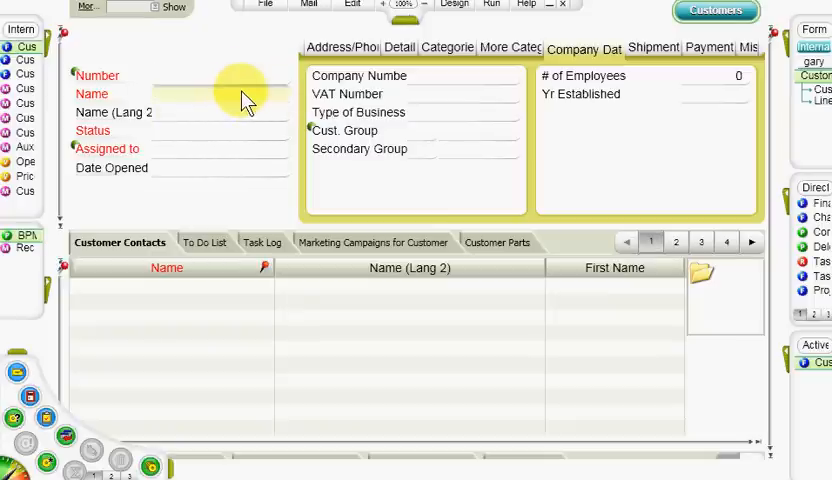
{"action": "type", "text": "Acme"}
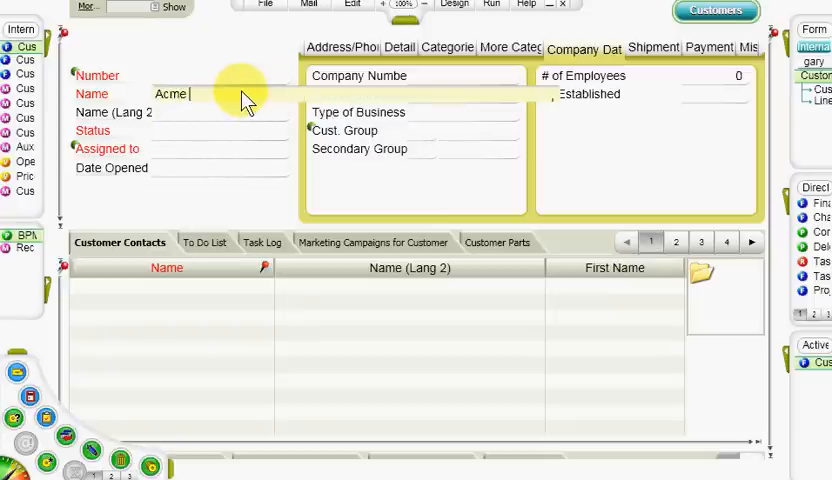
{"action": "type", "text": "Sys"}
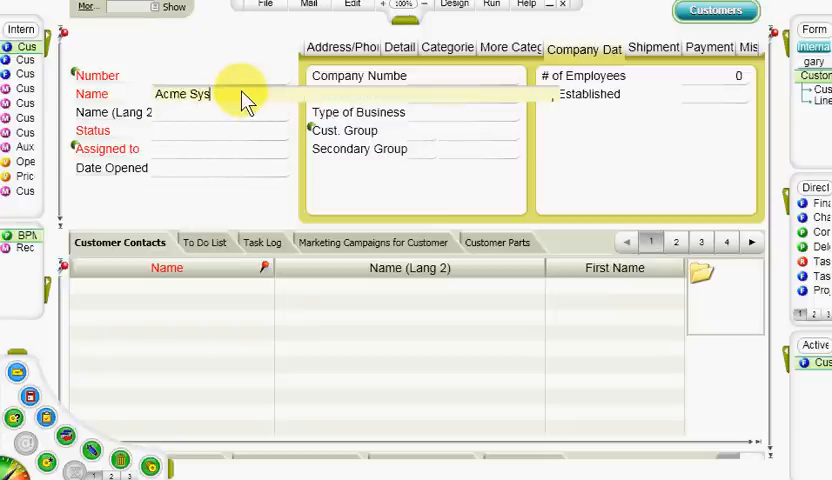
{"action": "type", "text": "tems"}
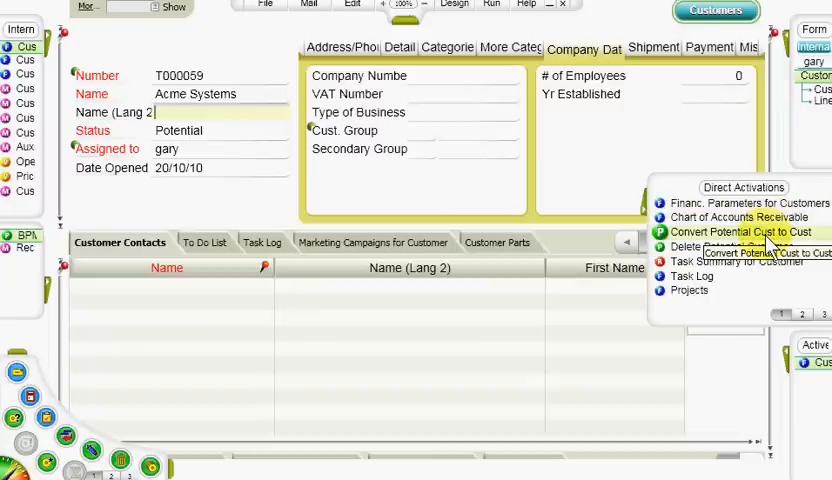
Step: Run Convert Potential Cust to Cust and confirm the new customer number 100021
{"action": "left_click", "coordinate": [720, 232]}
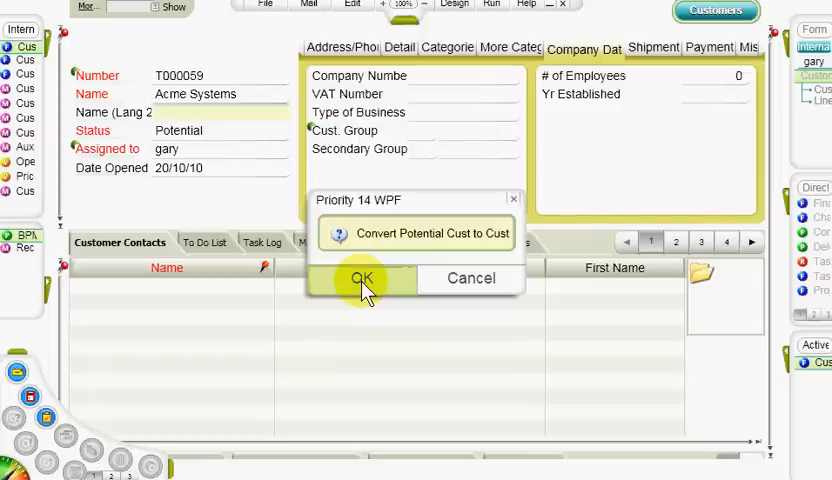
{"action": "left_click", "coordinate": [360, 278]}
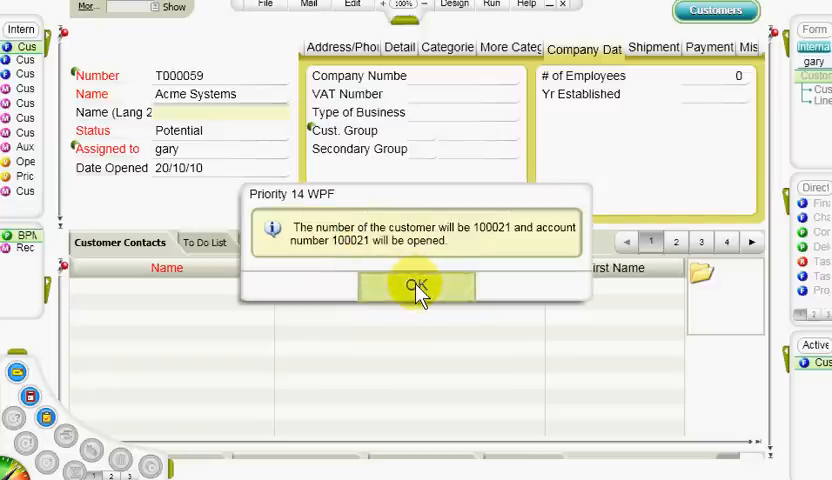
{"action": "left_click", "coordinate": [416, 288]}
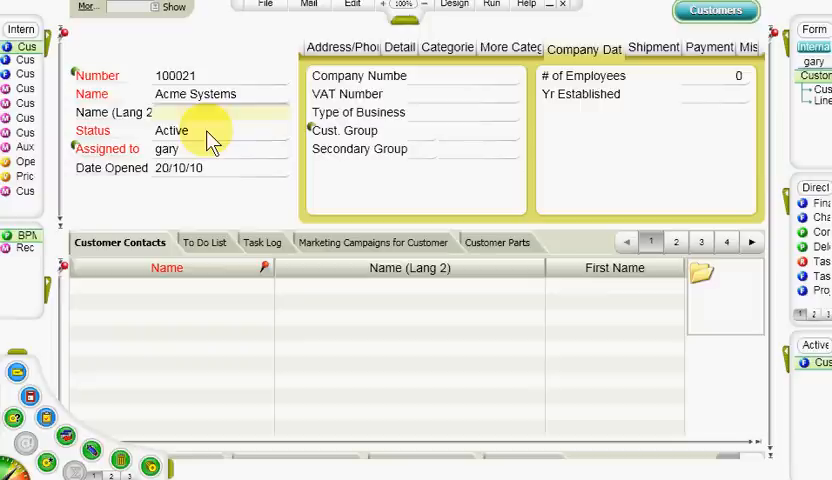
{"action": "left_click", "coordinate": [220, 130]}
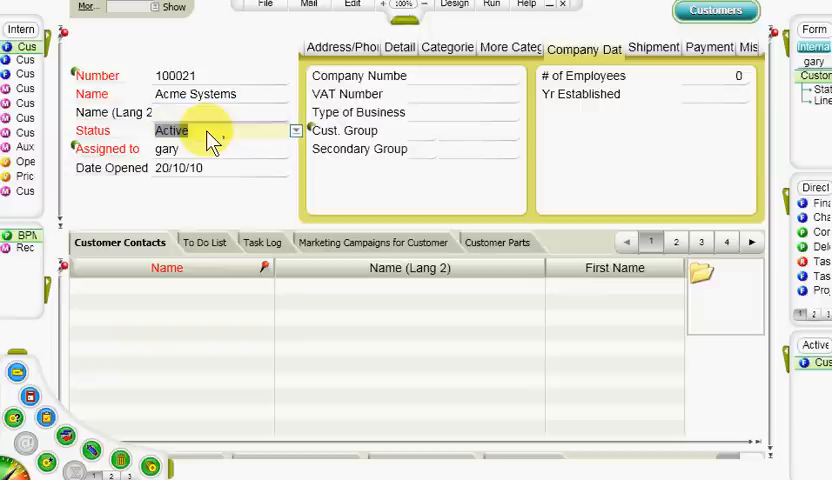
{"action": "mouse_move", "coordinate": [304, 140]}
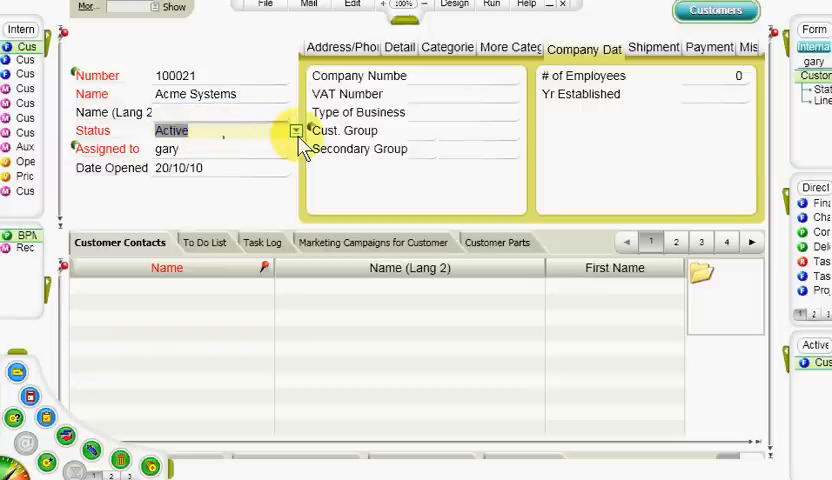
{"action": "left_click", "coordinate": [296, 132]}
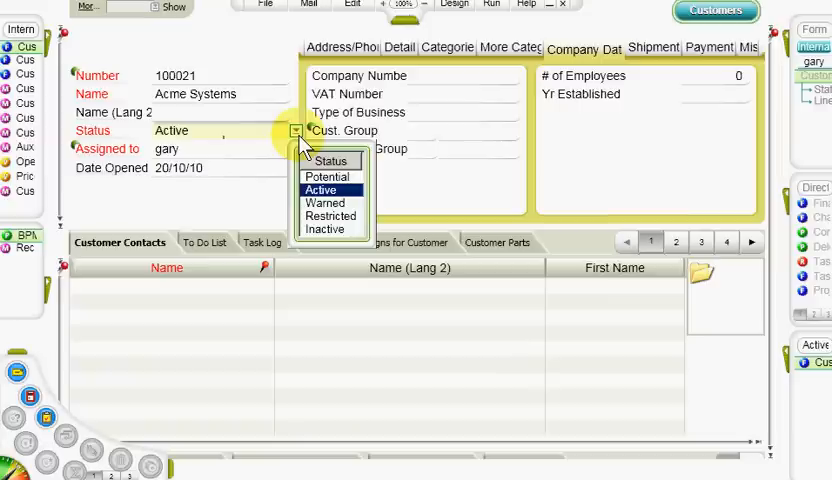
{"action": "mouse_move", "coordinate": [352, 222]}
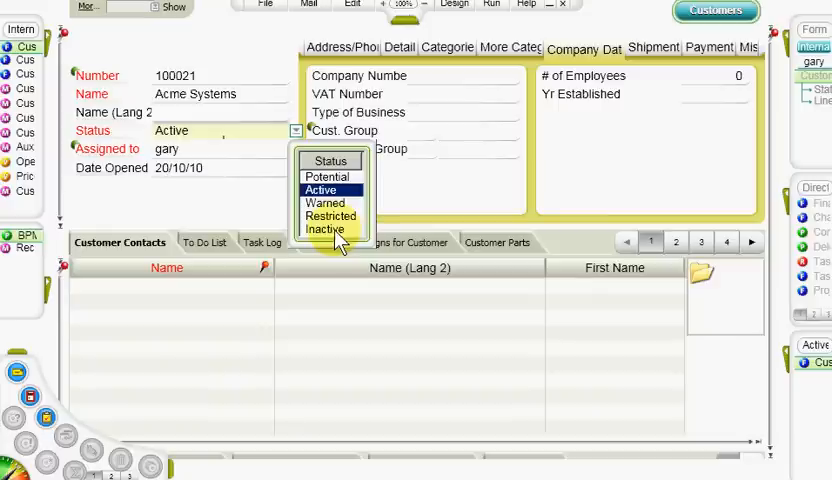
{"action": "mouse_move", "coordinate": [340, 222]}
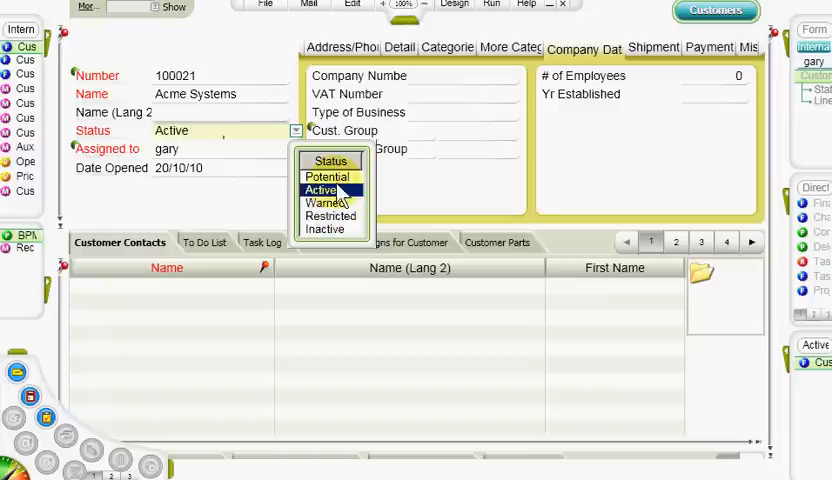
{"action": "left_click", "coordinate": [320, 190]}
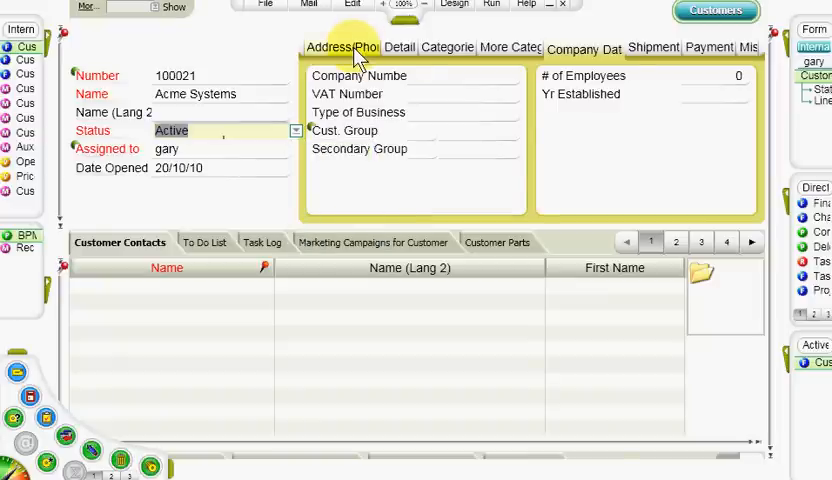
Step: Show Acme Systems' empty Address/Phone details
{"action": "left_click", "coordinate": [340, 48]}
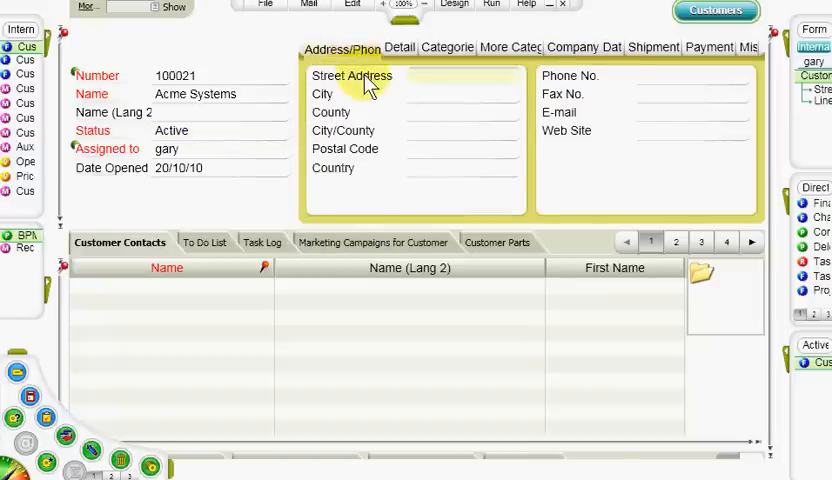
{"action": "mouse_move", "coordinate": [456, 170]}
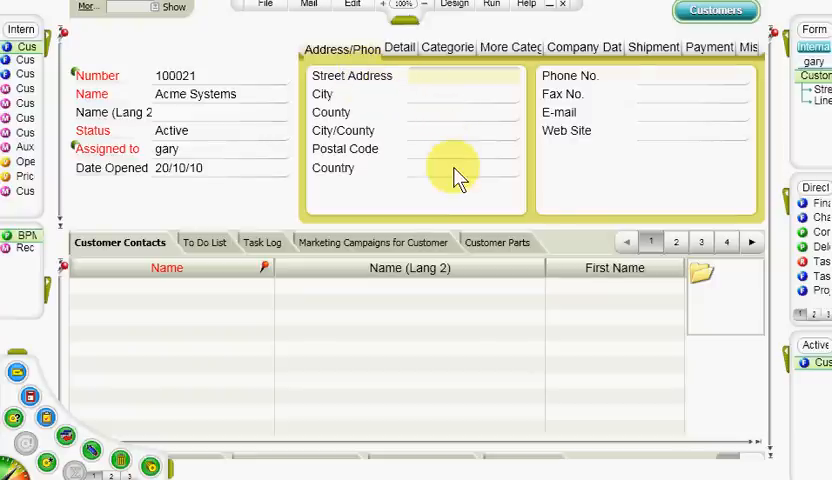
{"action": "mouse_move", "coordinate": [690, 104]}
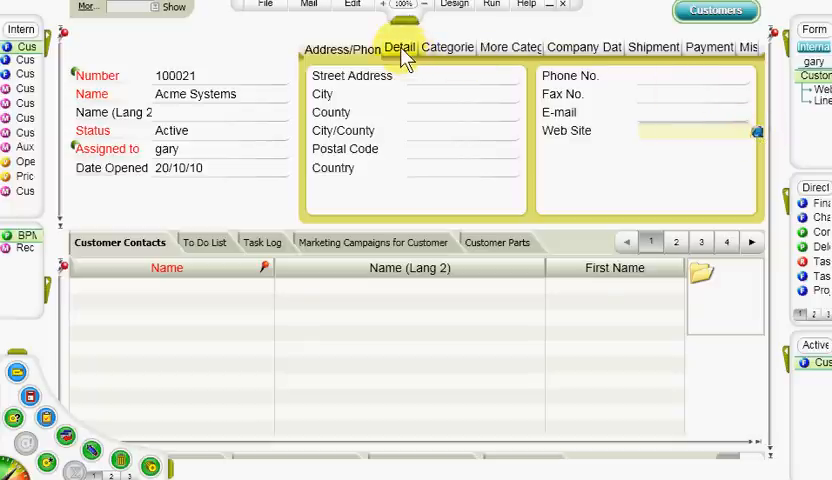
{"action": "left_click", "coordinate": [400, 48]}
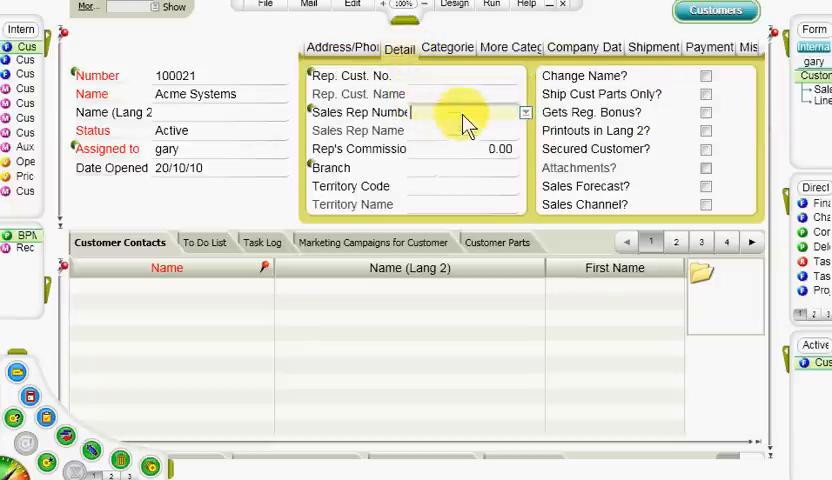
{"action": "left_click", "coordinate": [524, 112]}
{"action": "type", "text": "2"}
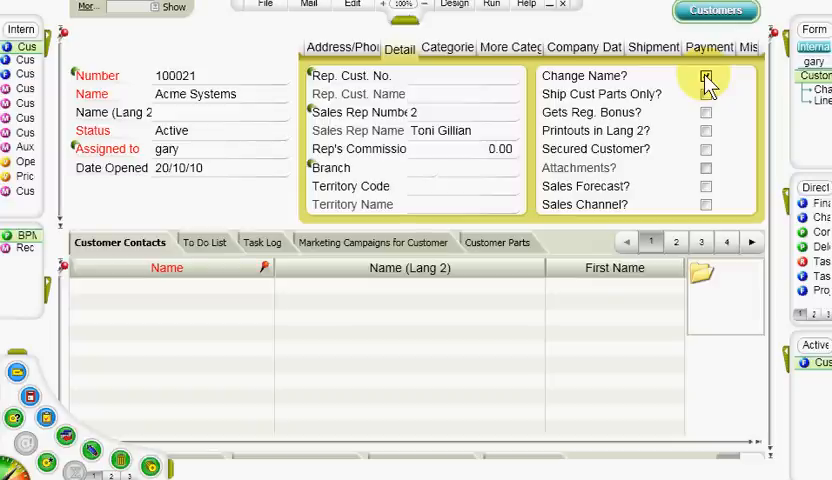
Step: Review Acme Systems' Company Data and then its Shipments settings
{"action": "left_click", "coordinate": [582, 48]}
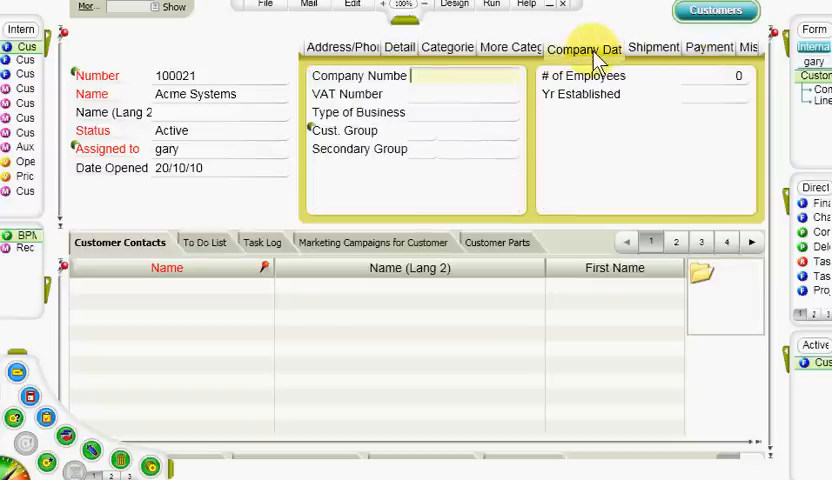
{"action": "mouse_move", "coordinate": [470, 90]}
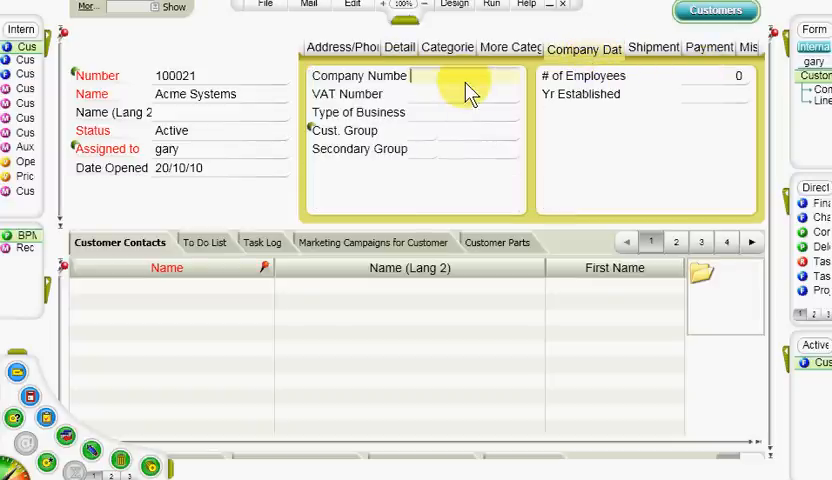
{"action": "mouse_move", "coordinate": [422, 148]}
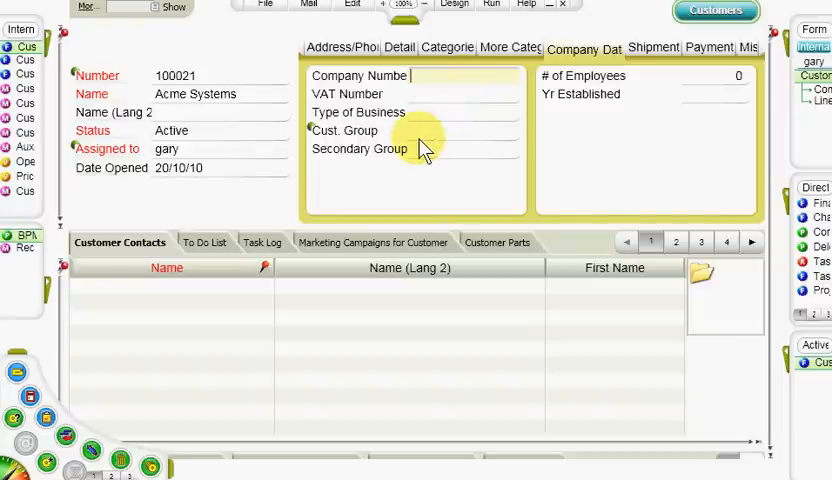
{"action": "mouse_move", "coordinate": [442, 120]}
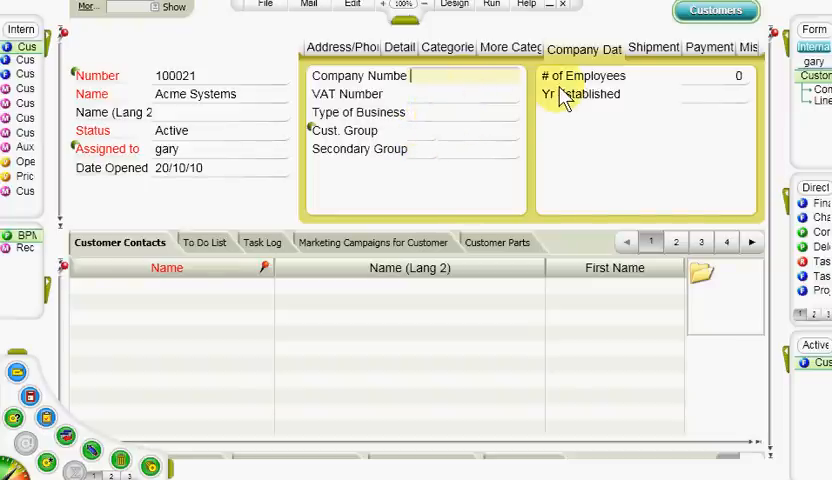
{"action": "mouse_move", "coordinate": [652, 48]}
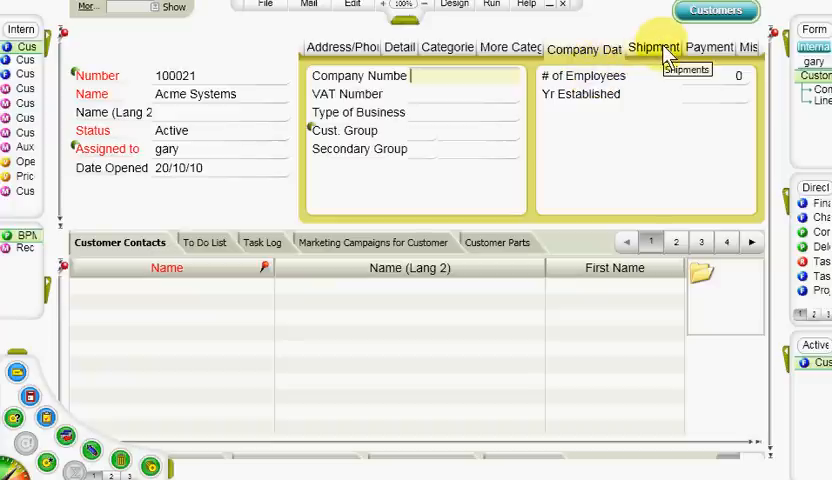
{"action": "left_click", "coordinate": [652, 48]}
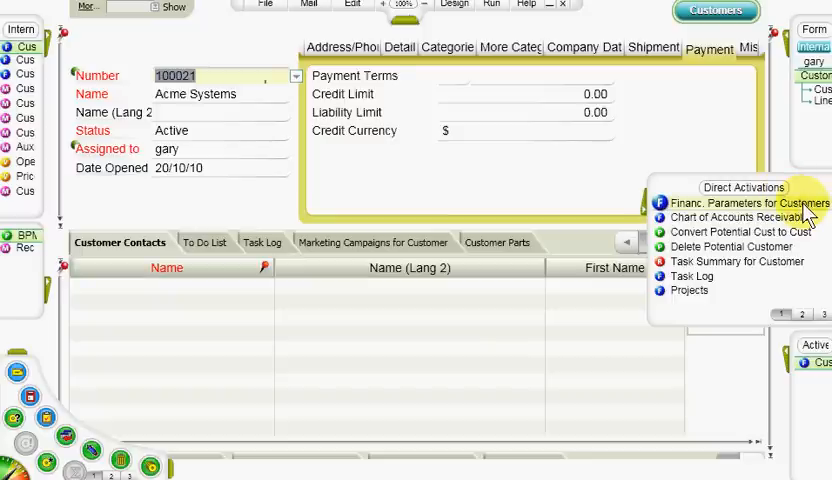
Step: Run Financ. Parameters for Customers to see Acme Systems' credit form
{"action": "left_click", "coordinate": [742, 204]}
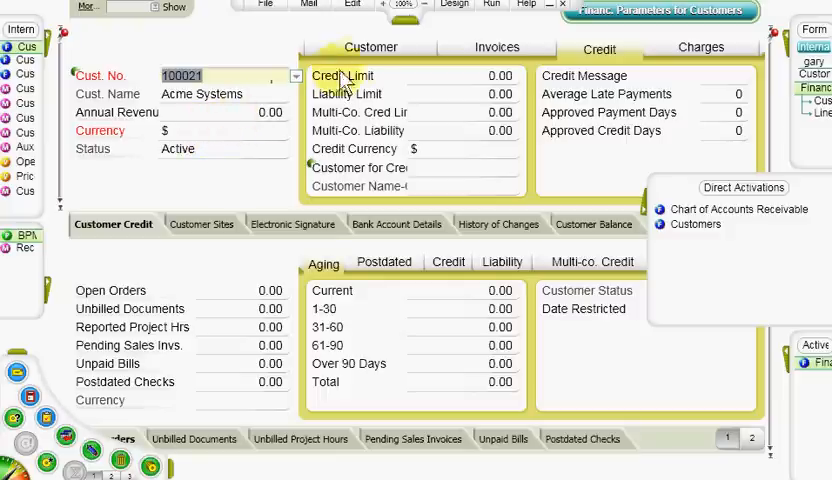
Step: Review the Payment Terms list on the Customer tab, then the Invoices settings with type C
{"action": "left_click", "coordinate": [370, 48]}
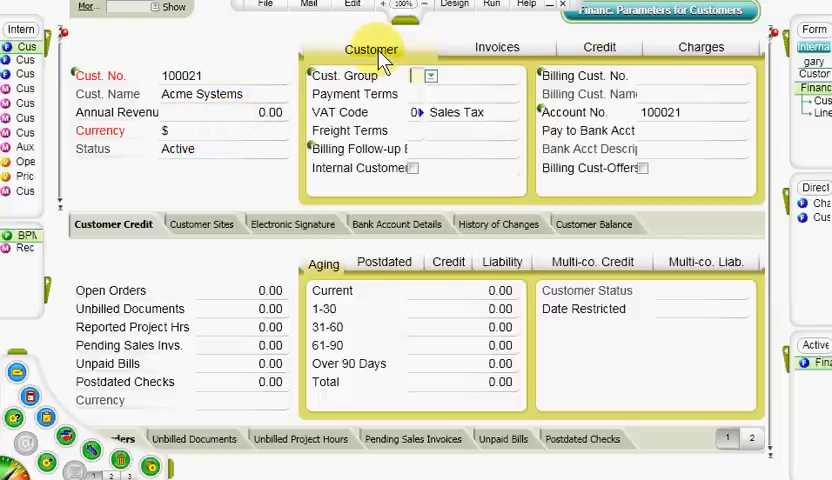
{"action": "mouse_move", "coordinate": [448, 112]}
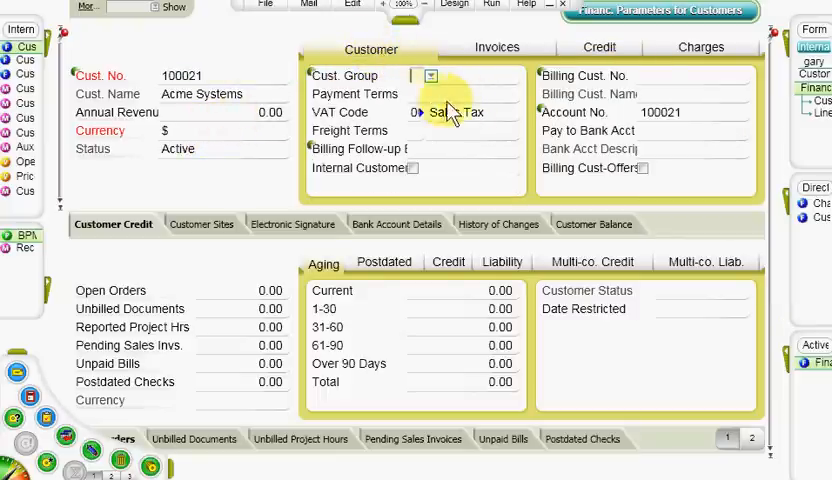
{"action": "left_click", "coordinate": [430, 94]}
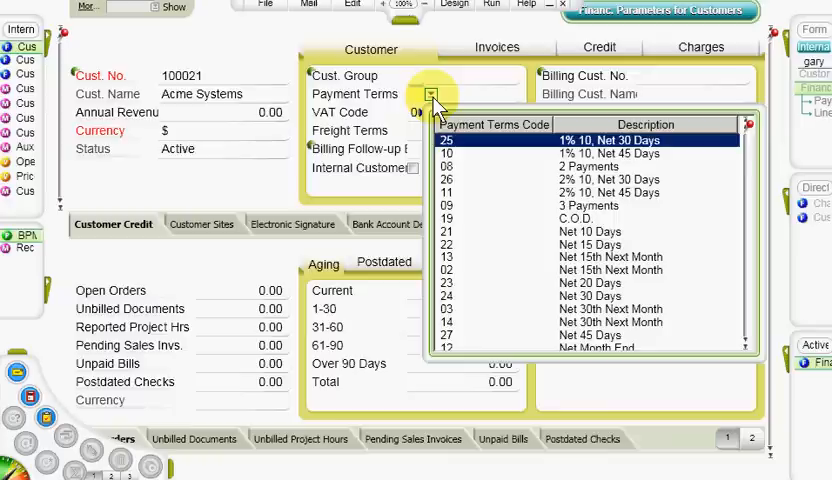
{"action": "mouse_move", "coordinate": [446, 84]}
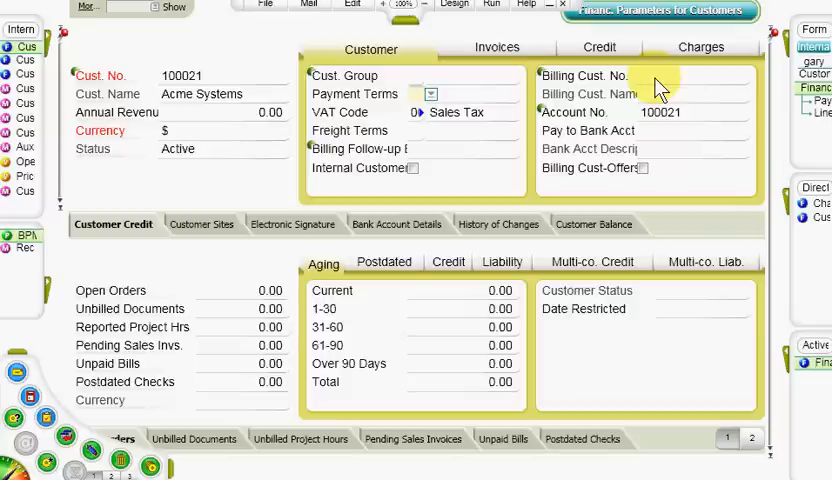
{"action": "mouse_move", "coordinate": [668, 90]}
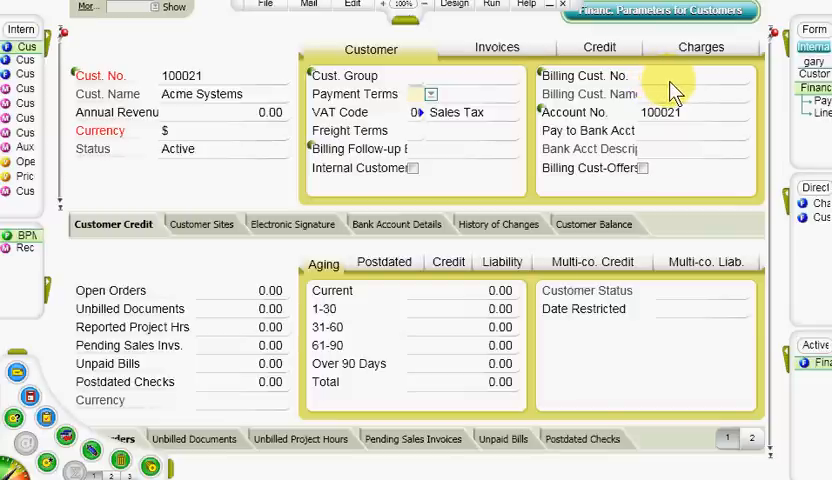
{"action": "left_click", "coordinate": [498, 48]}
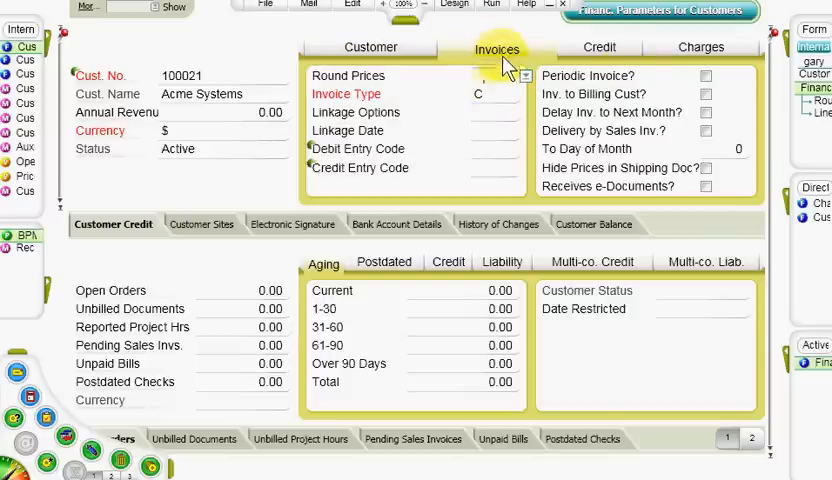
Step: Read and dismiss the help note on the Round Prices setting
{"action": "left_click", "coordinate": [480, 76]}
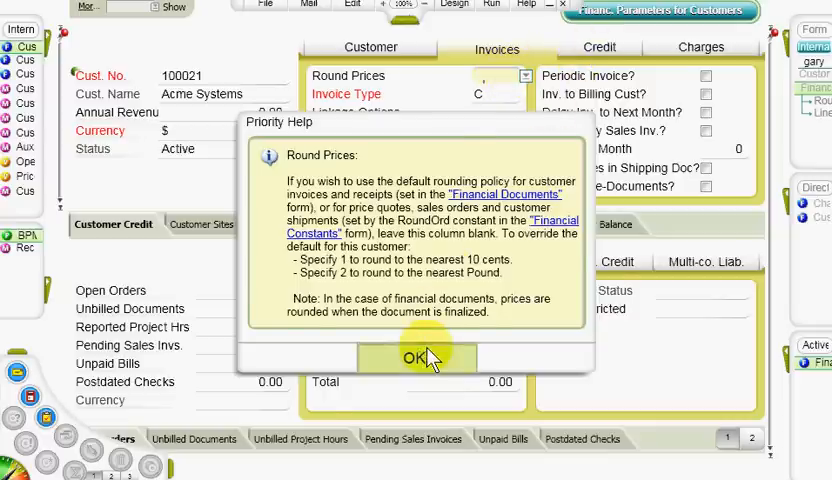
{"action": "left_click", "coordinate": [418, 358]}
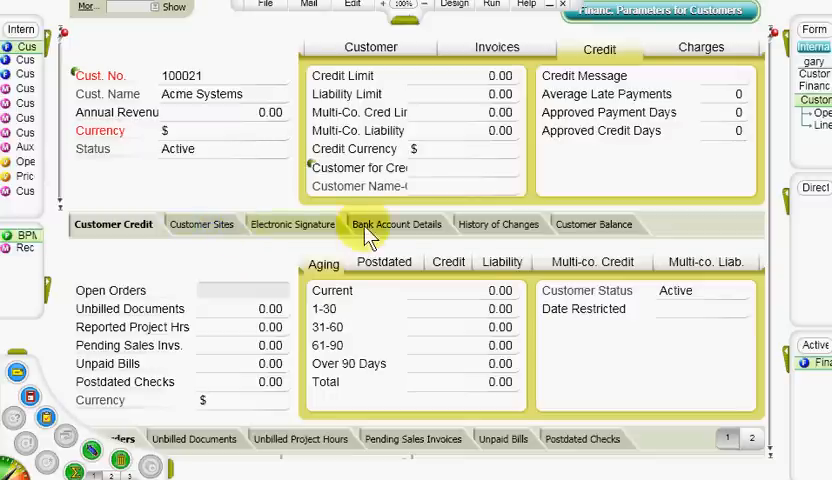
Step: View Bank Account Details, then dismiss the Customer Sites help and missing customer number warning
{"action": "left_click", "coordinate": [396, 224]}
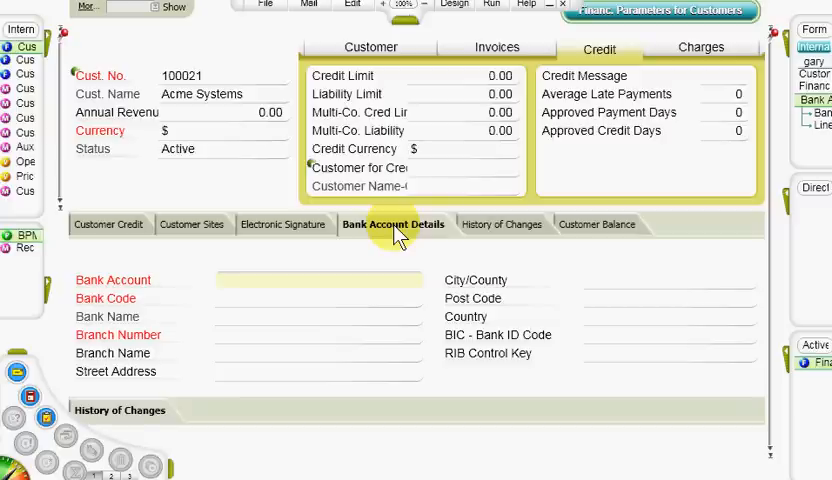
{"action": "mouse_move", "coordinate": [192, 230]}
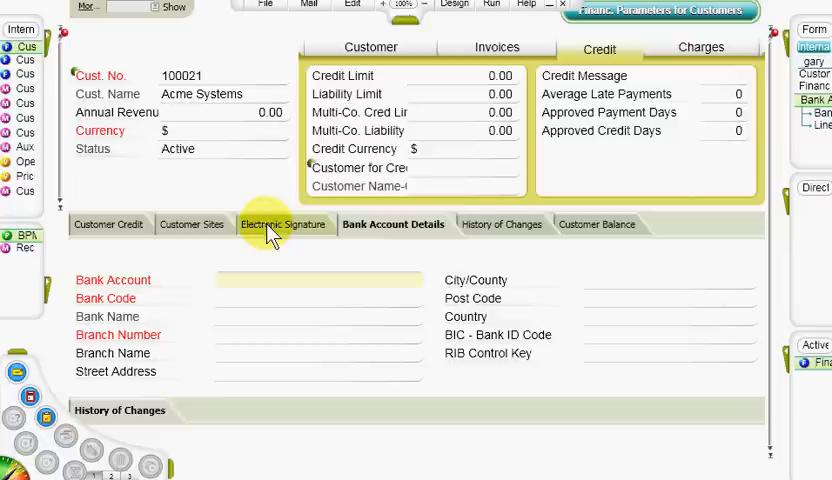
{"action": "mouse_move", "coordinate": [192, 224]}
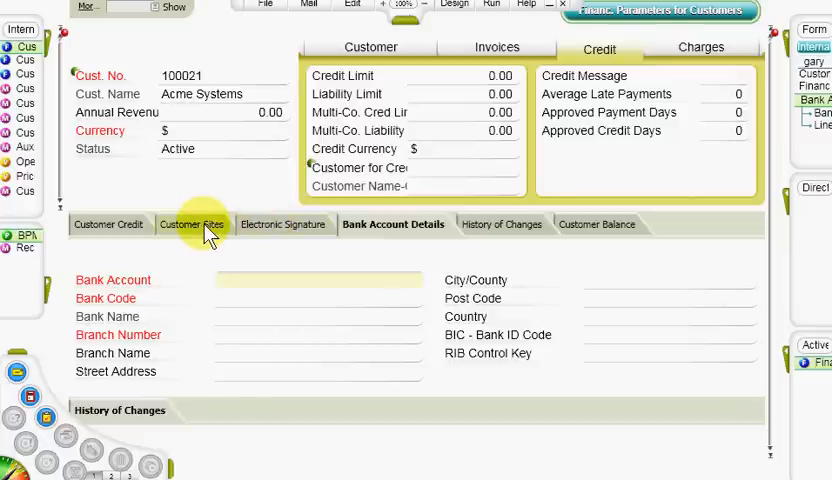
{"action": "left_click", "coordinate": [192, 224]}
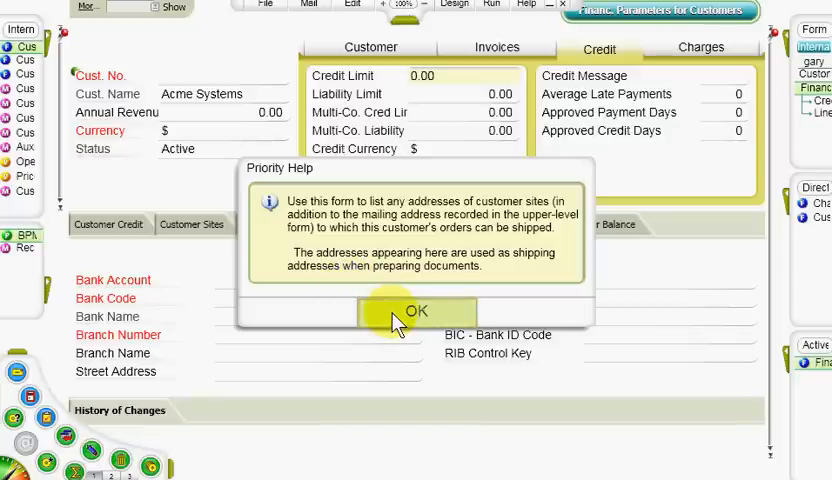
{"action": "left_click", "coordinate": [412, 310]}
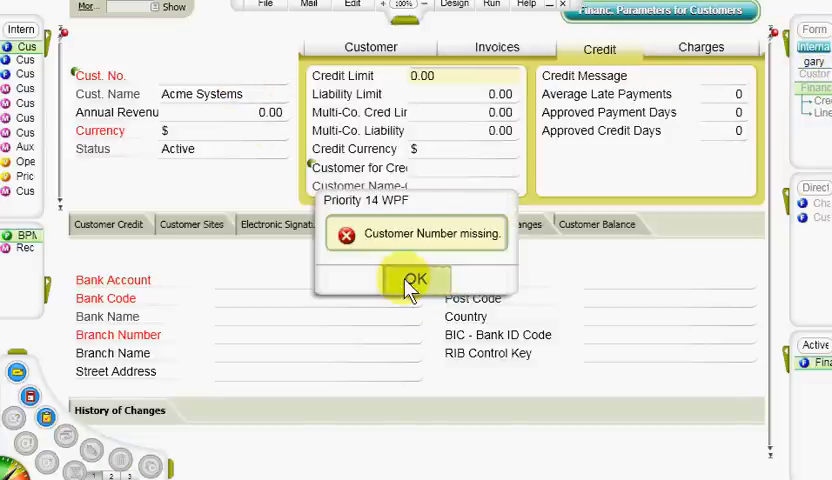
{"action": "left_click", "coordinate": [416, 278]}
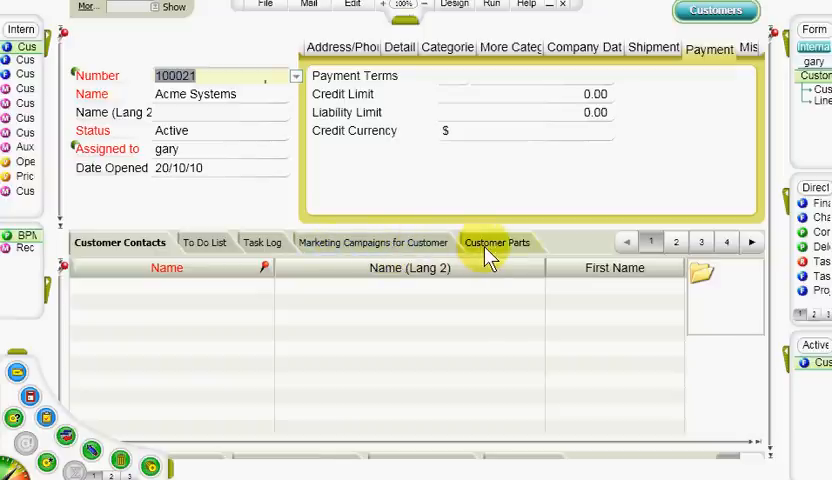
Step: Page Acme Systems' subform tabs forward and back to the Customer Contacts list
{"action": "left_click", "coordinate": [676, 242]}
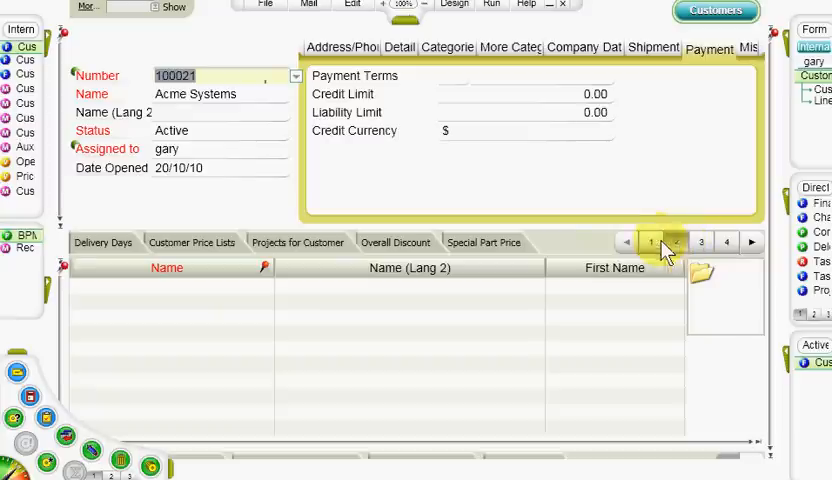
{"action": "left_click", "coordinate": [676, 242]}
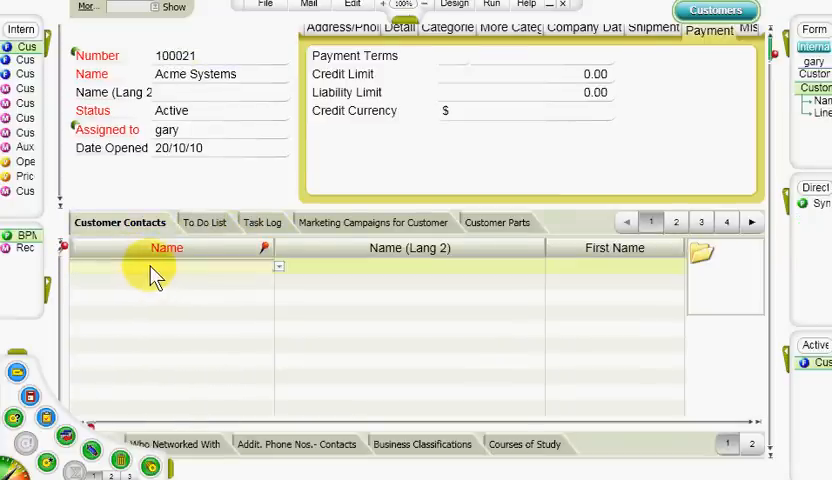
Step: Enter contact name 'Joe Biden' and show his single-record contact form
{"action": "type", "text": "Joe"}
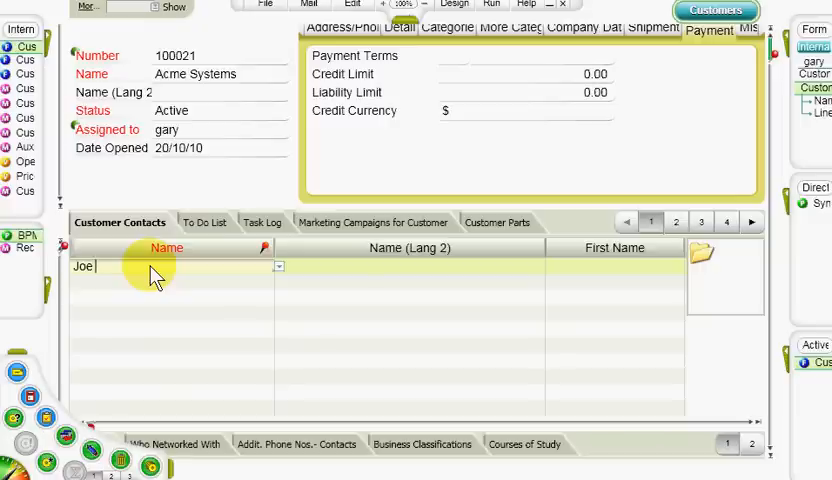
{"action": "type", "text": "Biden"}
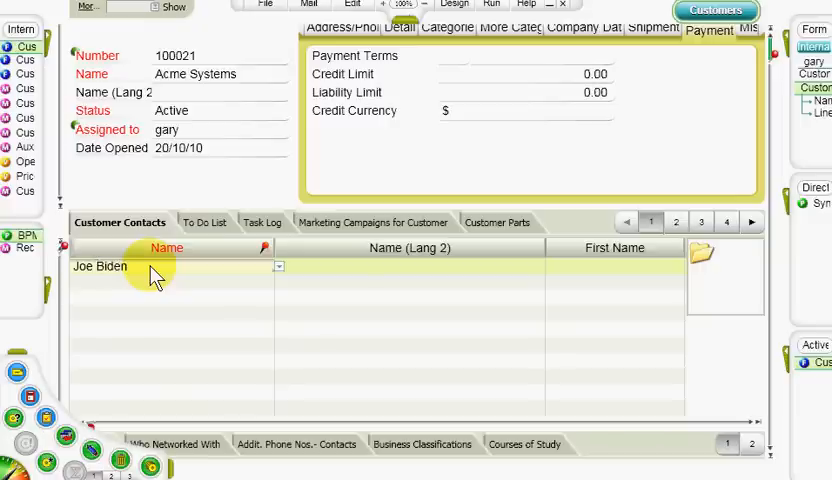
{"action": "double_click", "coordinate": [100, 266]}
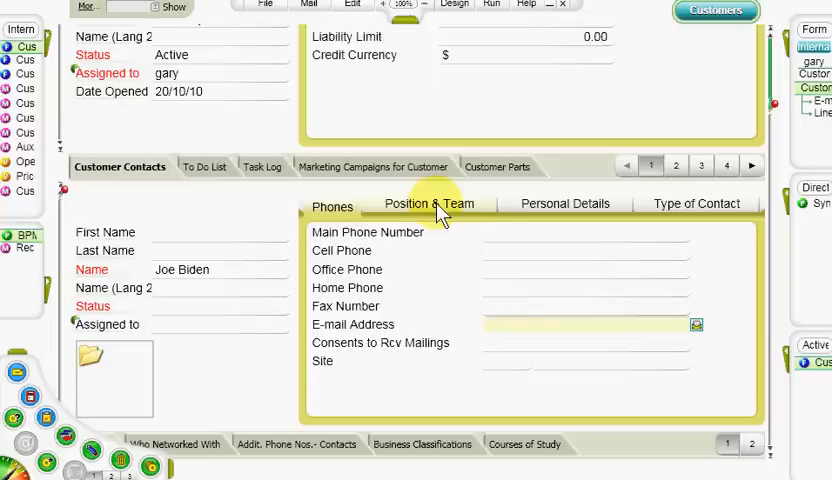
Step: Browse Joe Biden's Position & Team and Personal Details tabs, then return to the customer header
{"action": "left_click", "coordinate": [430, 204]}
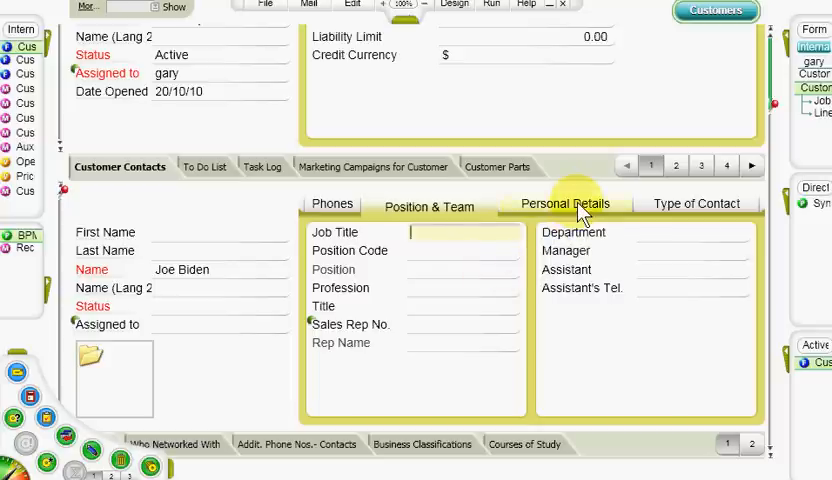
{"action": "left_click", "coordinate": [696, 204]}
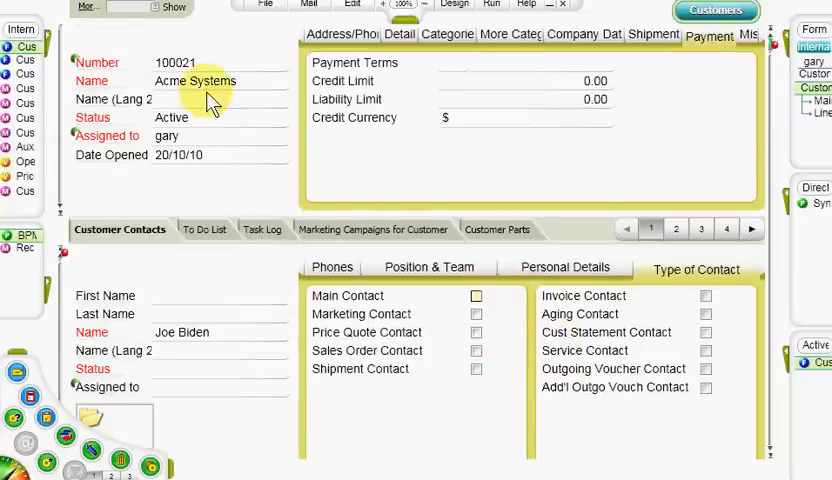
{"action": "left_click", "coordinate": [178, 76]}
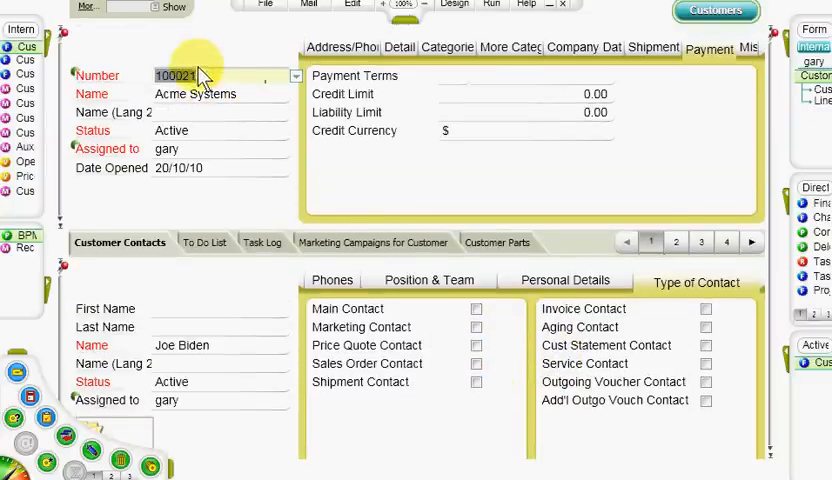